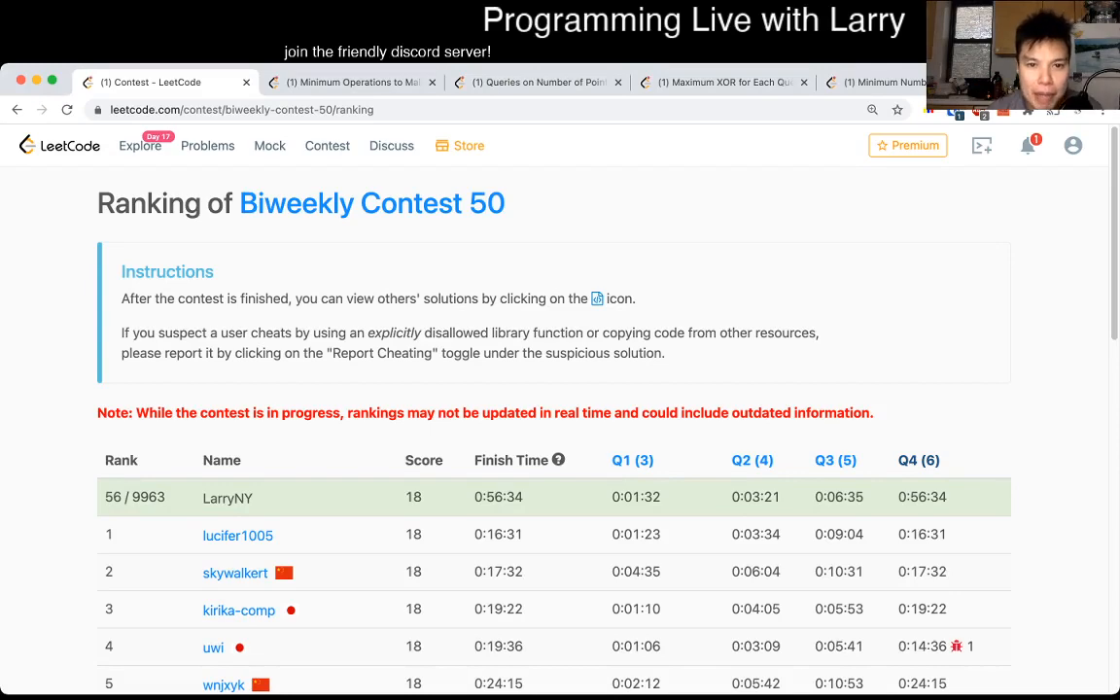
Open the first contest problem, Minimum Operations to Make the Array Increasing, from the ranking page.
{"action": "left_click", "coordinate": [349, 81]}
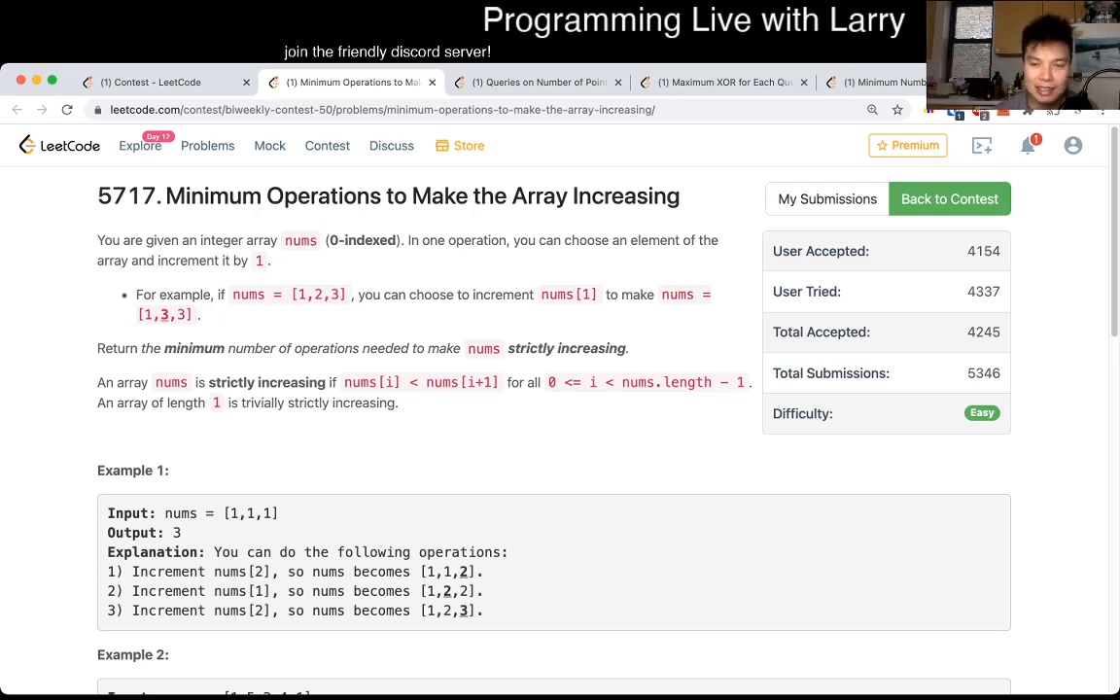
Scroll through the problem statement and the Python greedy solution.
{"action": "scroll", "scroll_direction": "down", "scroll_amount": 3}
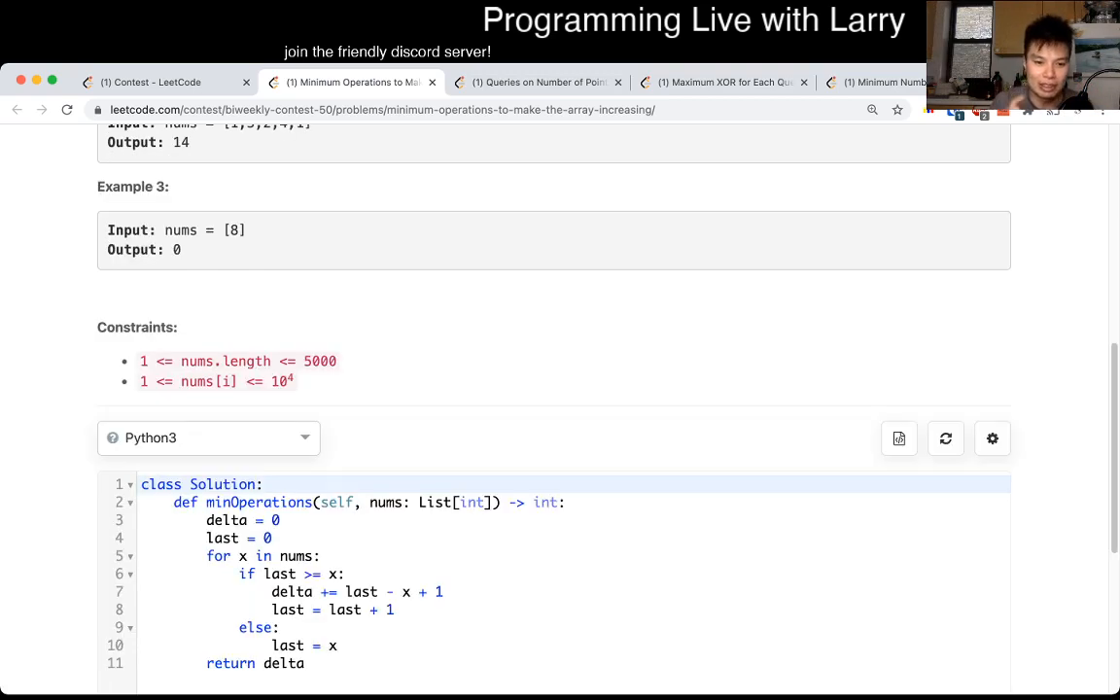
{"action": "scroll", "scroll_direction": "down", "scroll_amount": 3}
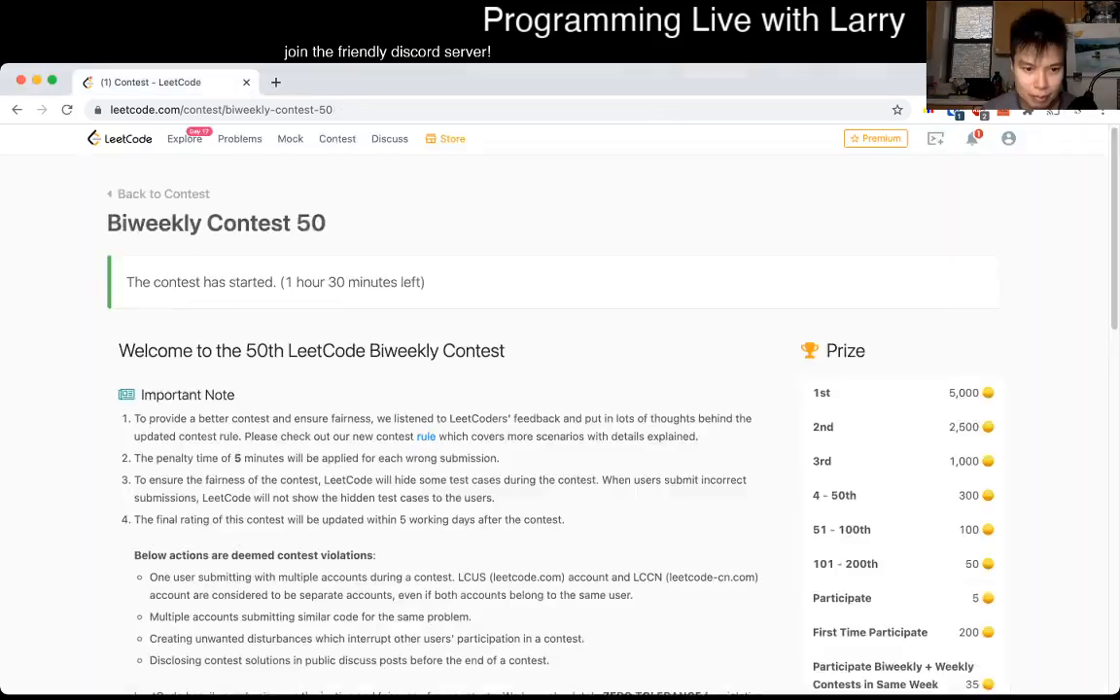
Open the Biweekly Contest 50 problem links from the contest's Problem list.
{"action": "scroll", "scroll_direction": "down", "scroll_amount": 3}
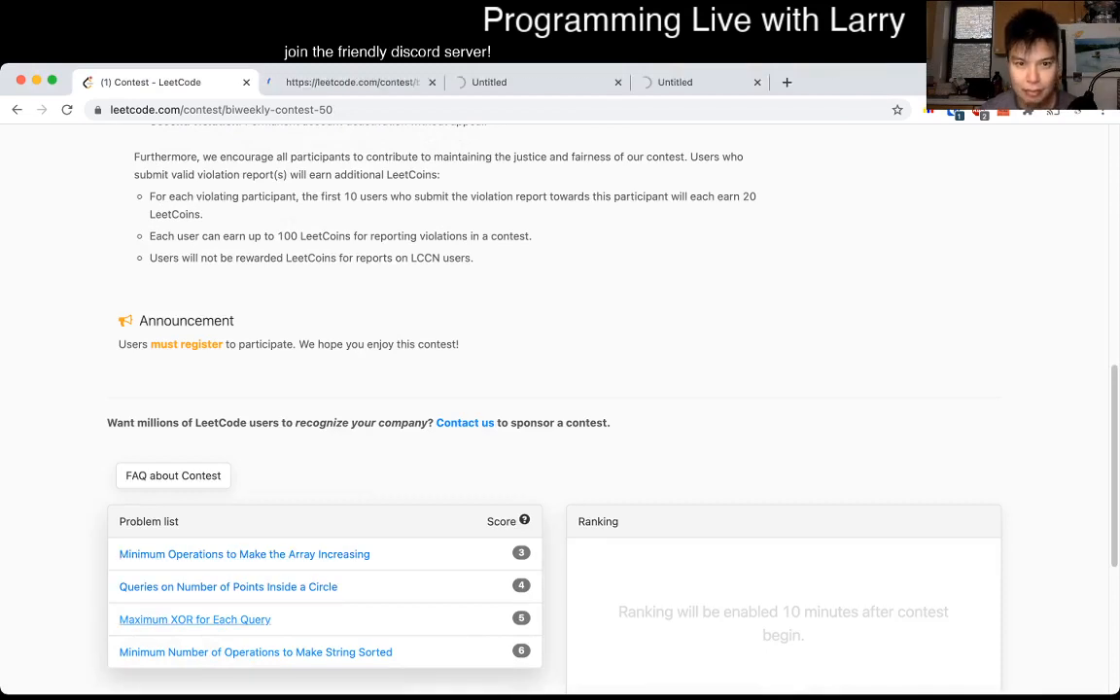
{"action": "left_click", "coordinate": [244, 554]}
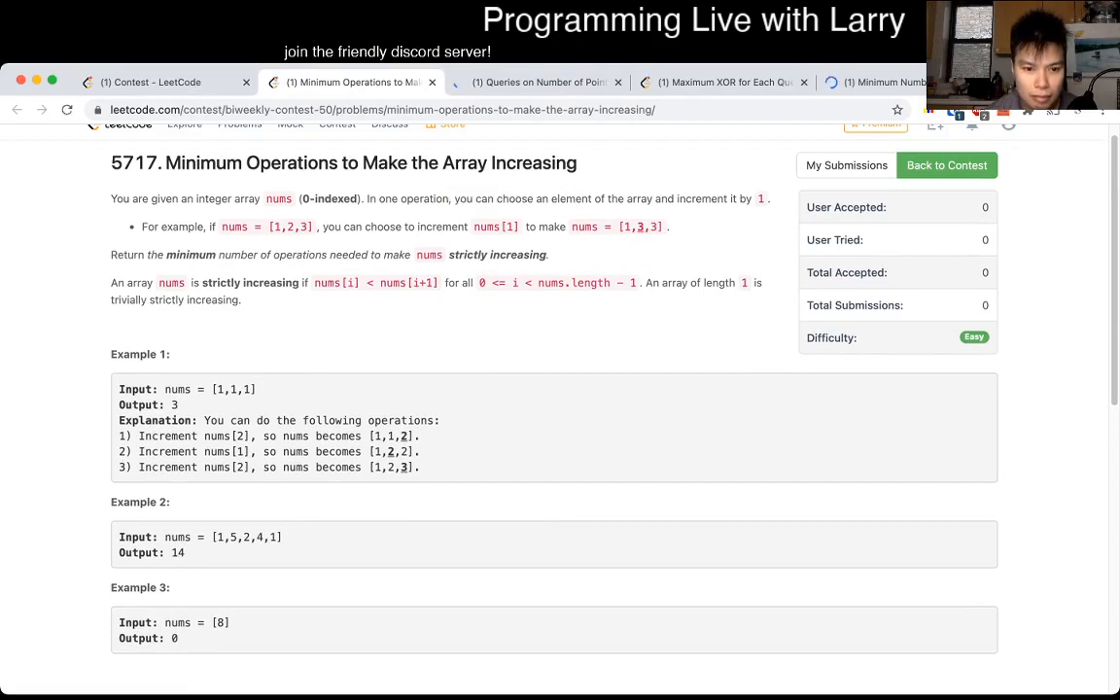
Write delta = 0, last = 0, a for x in nums: loop, and if last > x:.
{"action": "scroll", "scroll_direction": "down", "scroll_amount": 3}
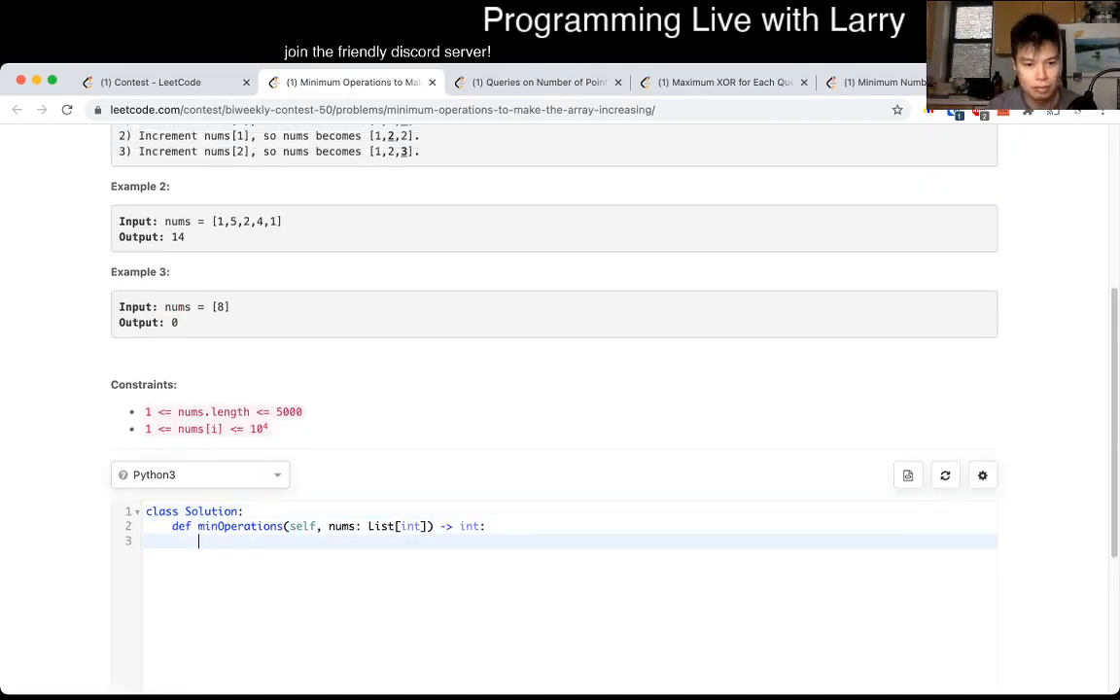
{"action": "type", "text": "delta = 0"}
{"action": "type", "text": "for x,"}
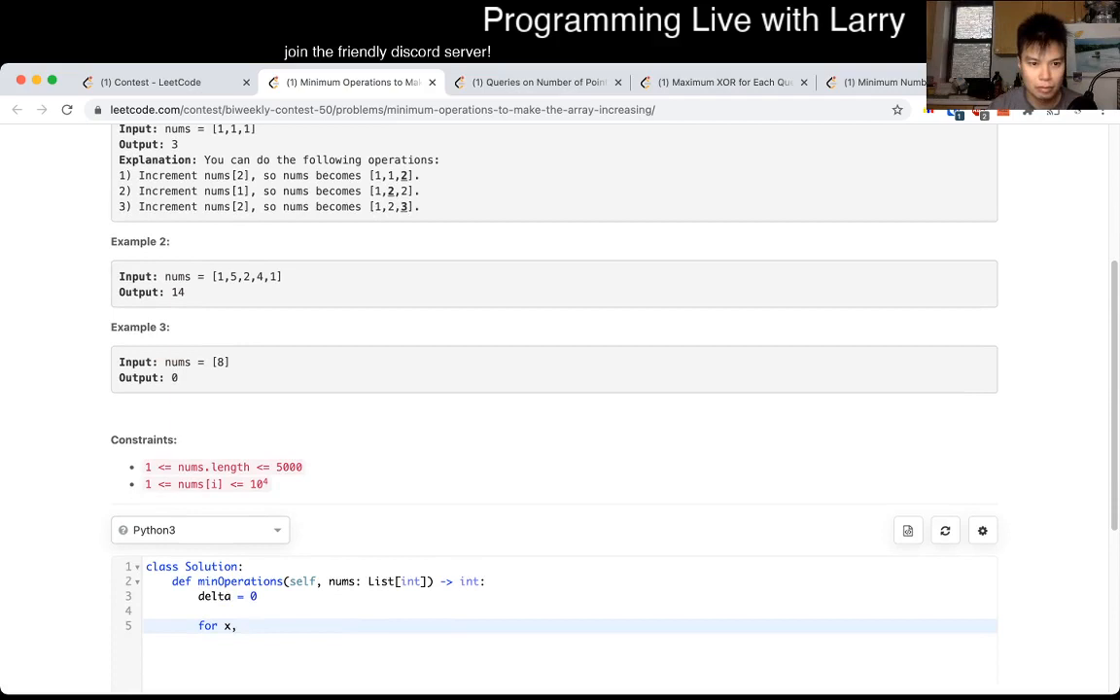
{"action": "type", "text": "last = 0"}
{"action": "type", "text": " in "}
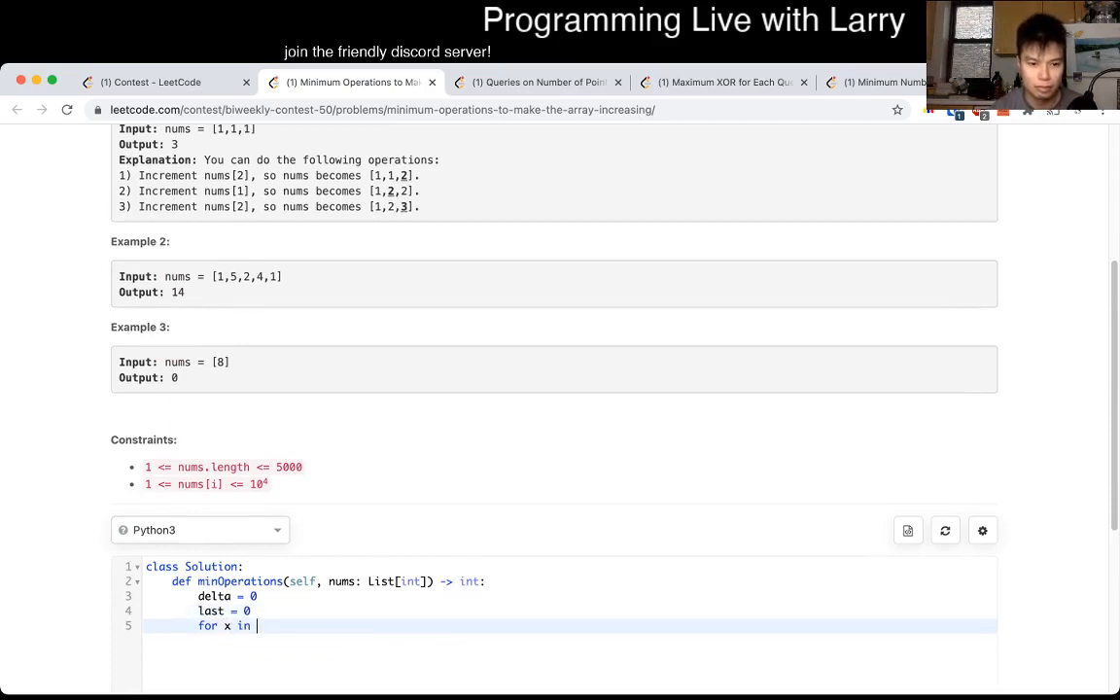
{"action": "type", "text": "nums:"}
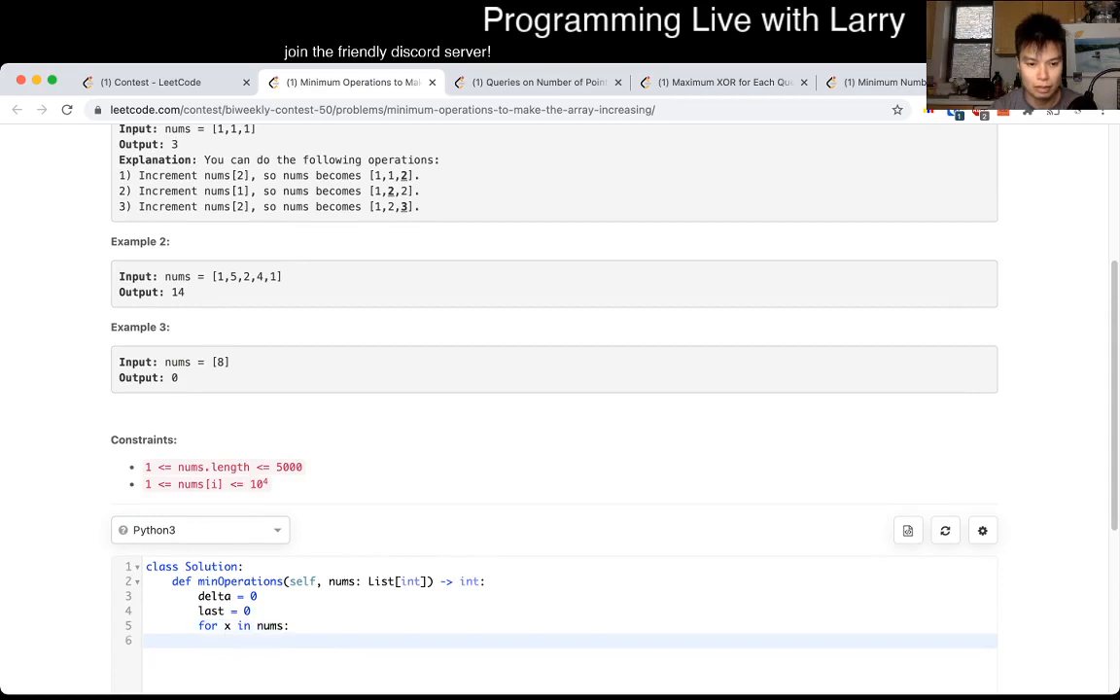
{"action": "type", "text": "if last > x"}
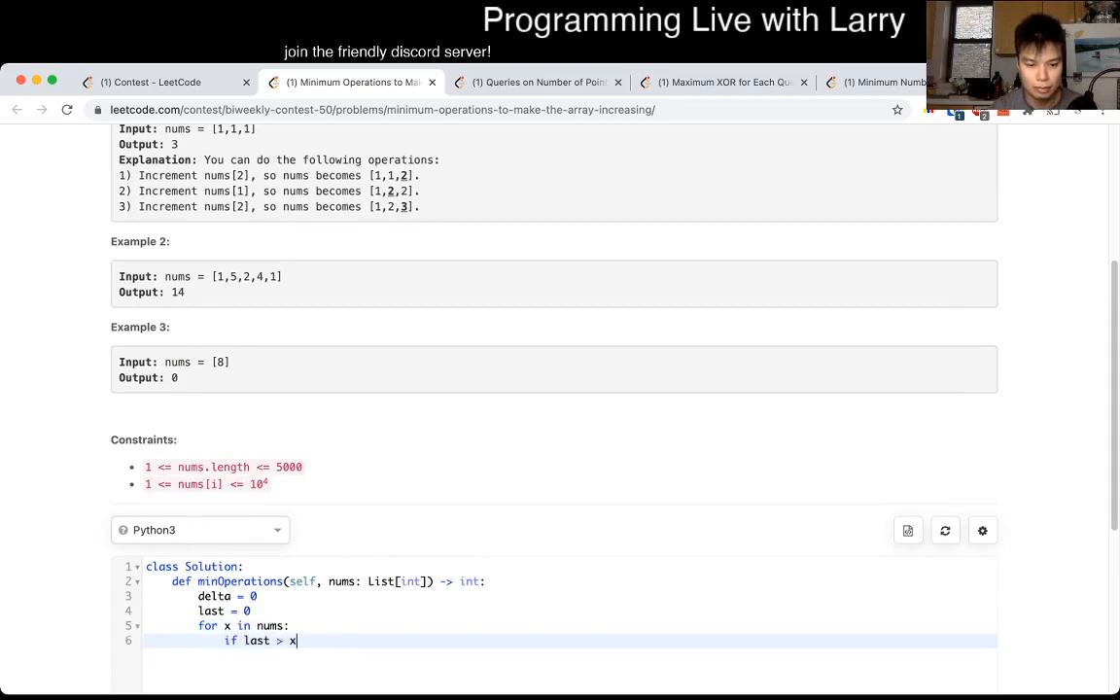
{"action": "type", "text": ":"}
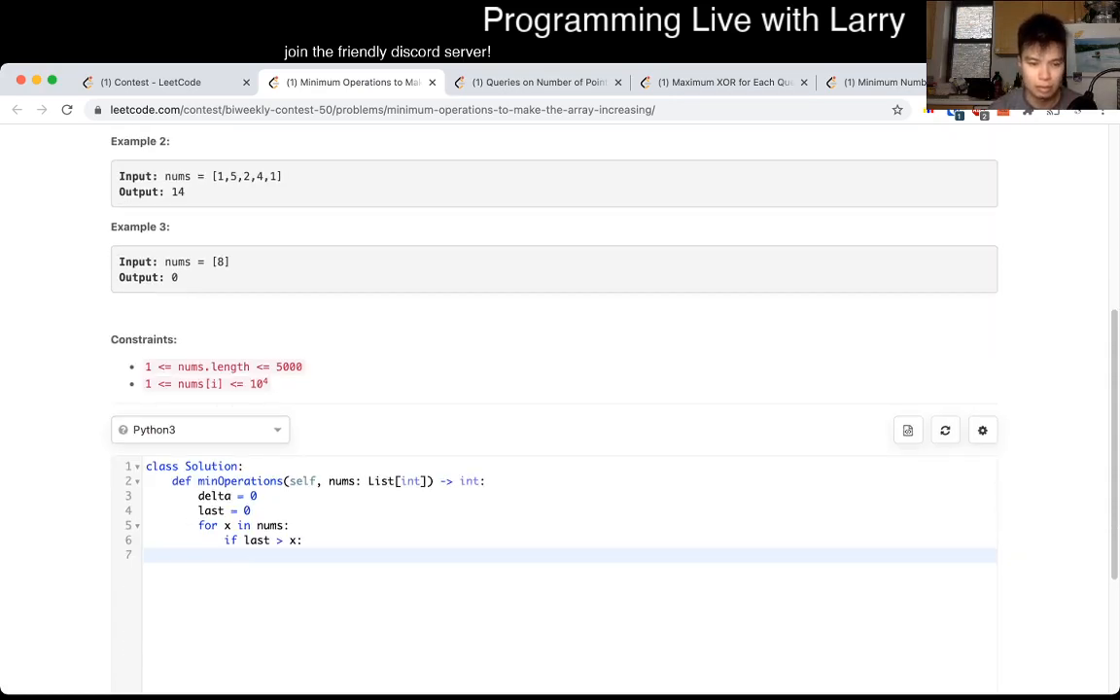
Inside the if, add last - x + 1 to delta, increment last, then return delta.
{"action": "type", "text": "x = last + 1"}
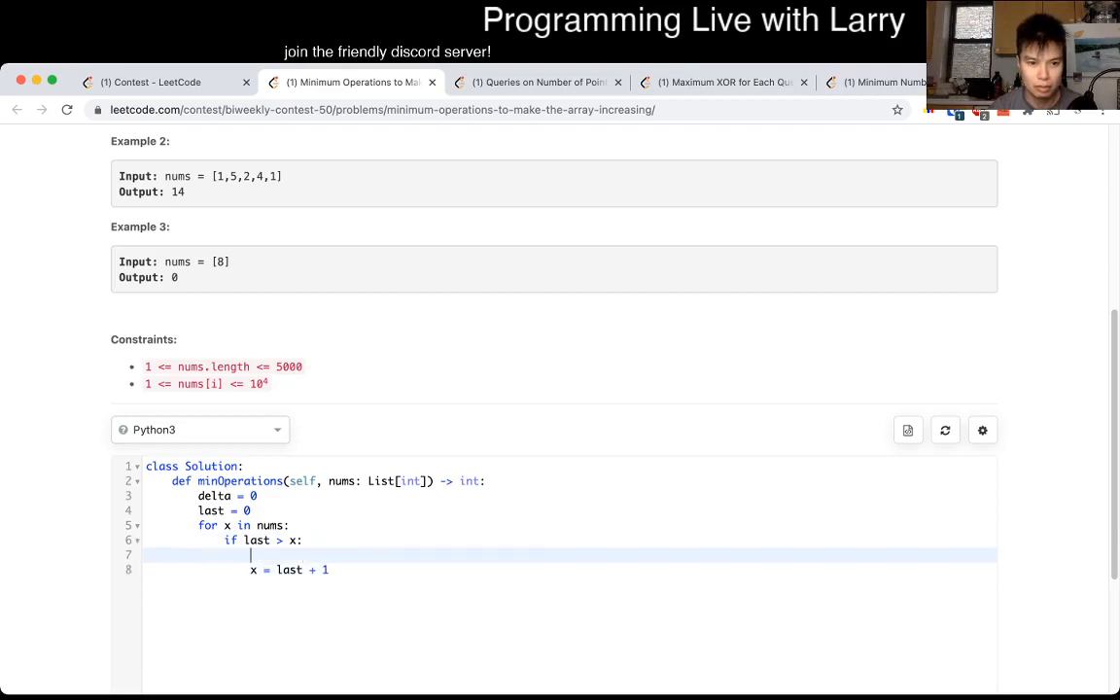
{"action": "type", "text": "delta"}
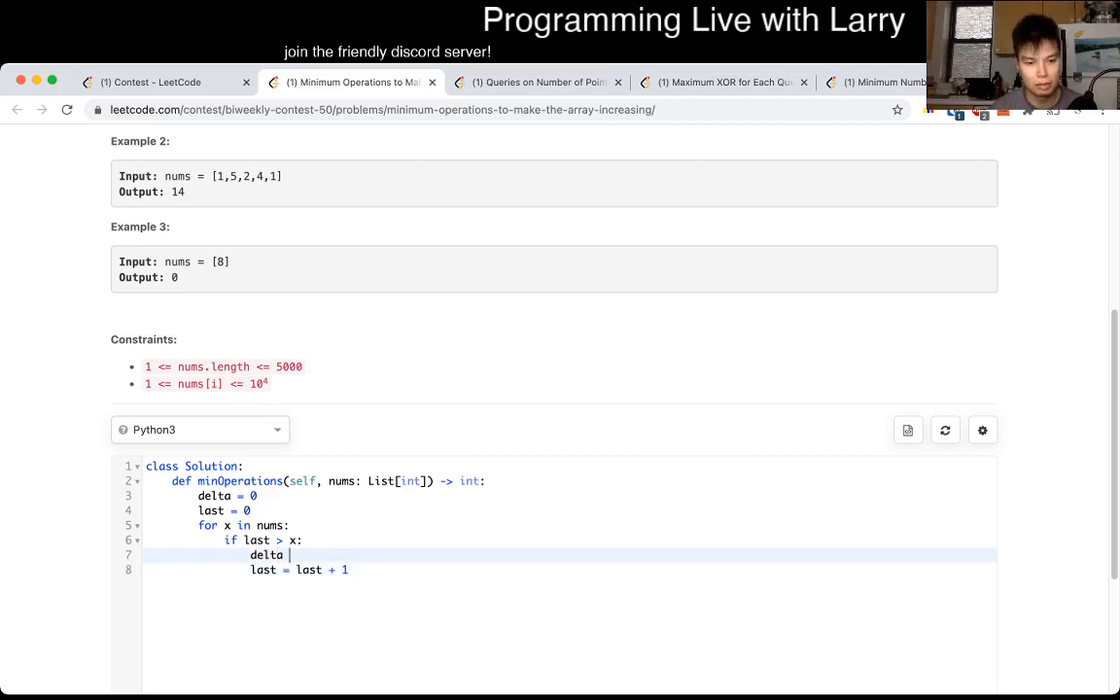
{"action": "type", "text": "+="}
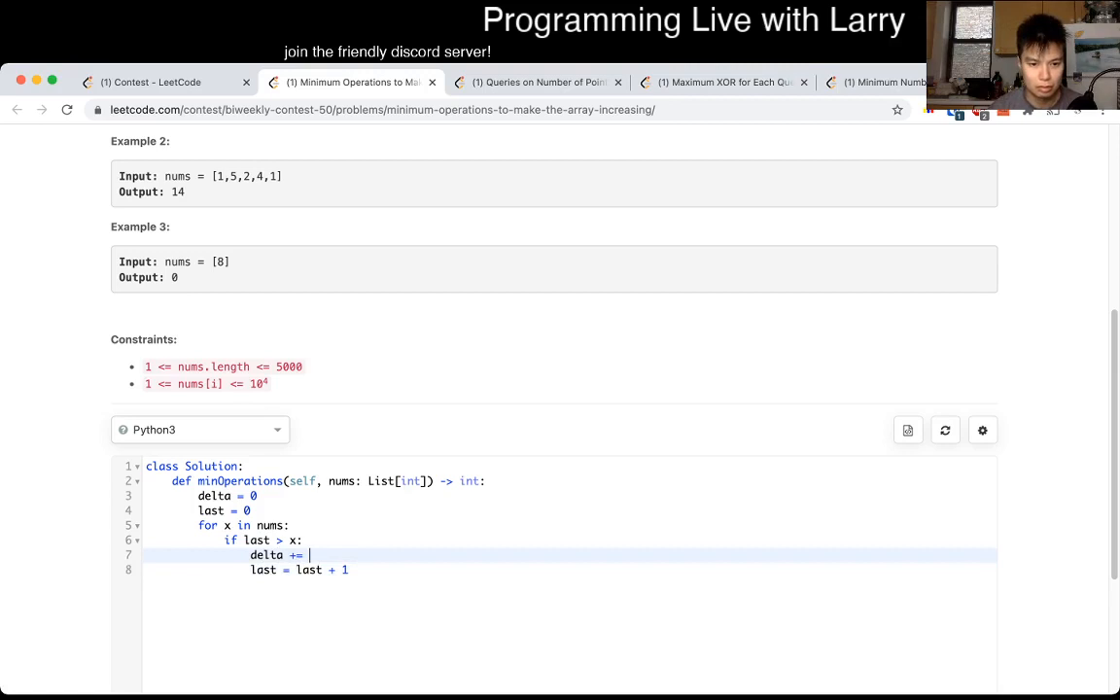
{"action": "type", "text": "last - x"}
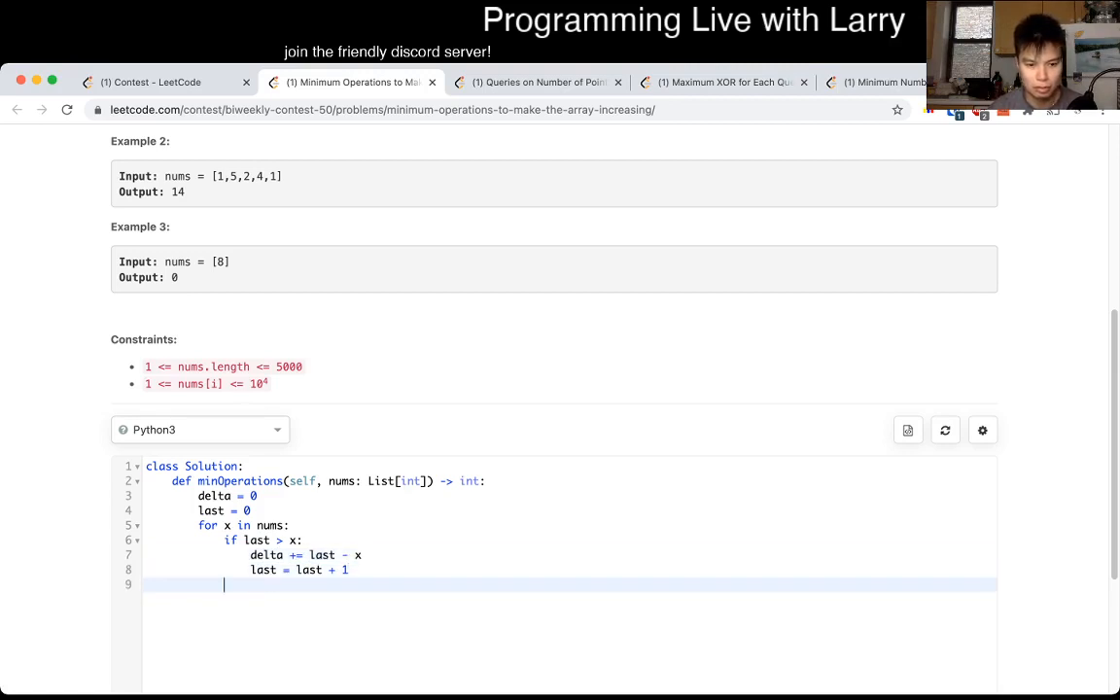
{"action": "type", "text": "return de"}
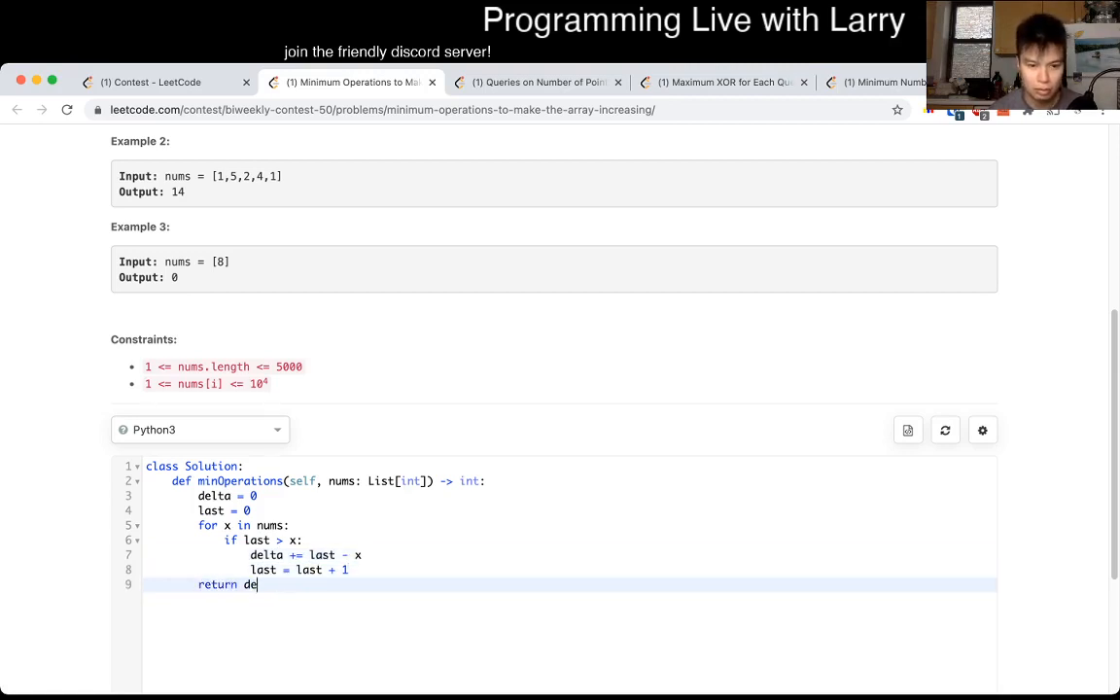
{"action": "type", "text": "lta"}
{"action": "type", "text": "e"}
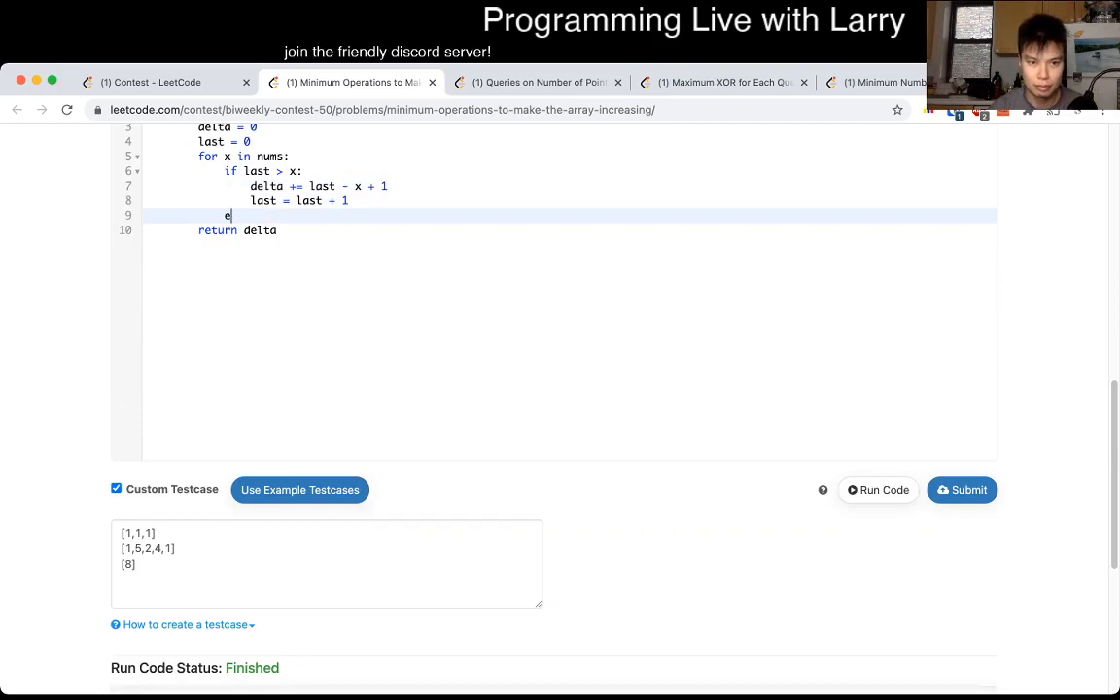
Add an else: branch setting last = x, then run the example tests.
{"action": "type", "text": "lse:"}
{"action": "type", "text": "last = x"}
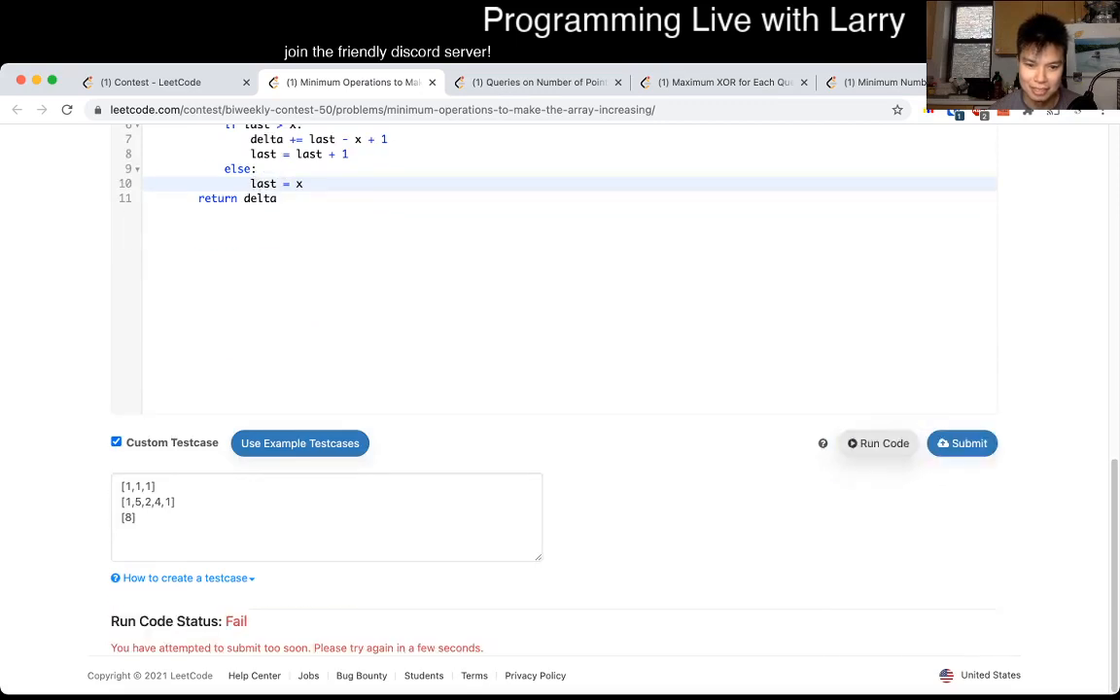
{"action": "left_click", "coordinate": [878, 443]}
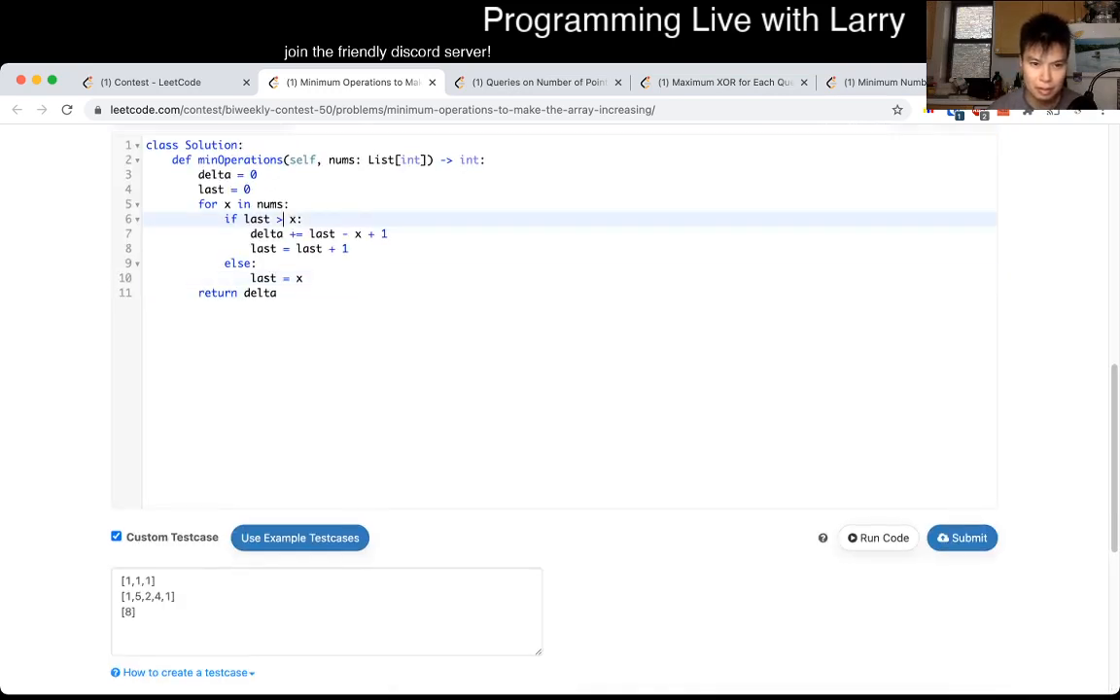
Change the condition to last >= x, verify outputs 3, 14, 0, and submit for Accepted.
{"action": "type", "text": "="}
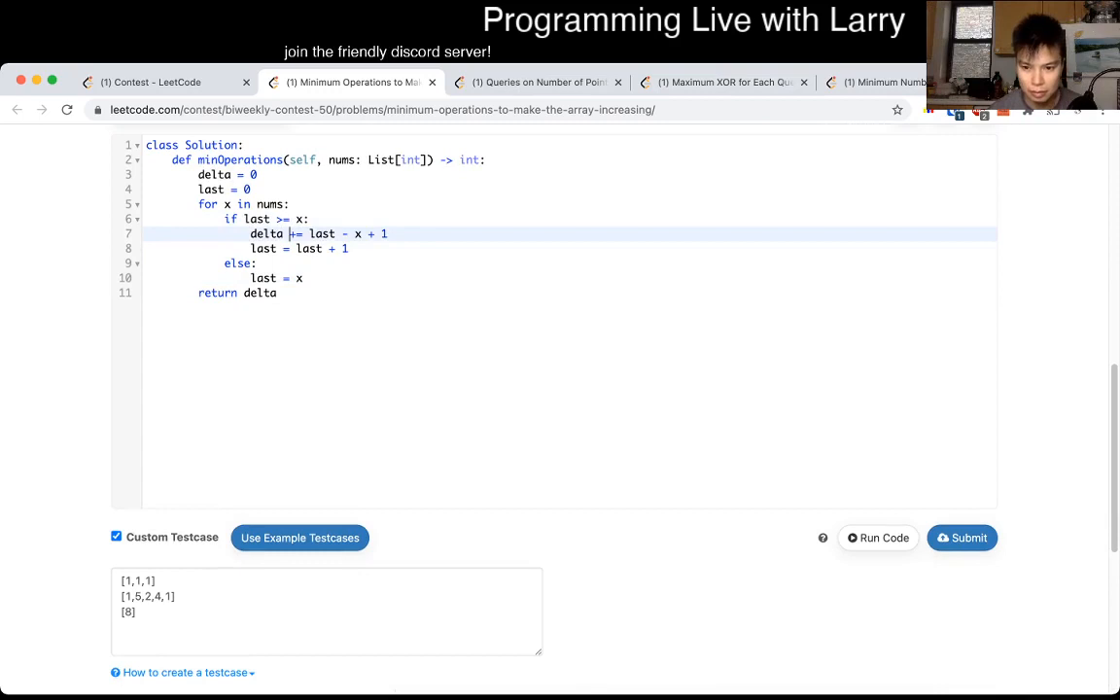
{"action": "left_click", "coordinate": [877, 537]}
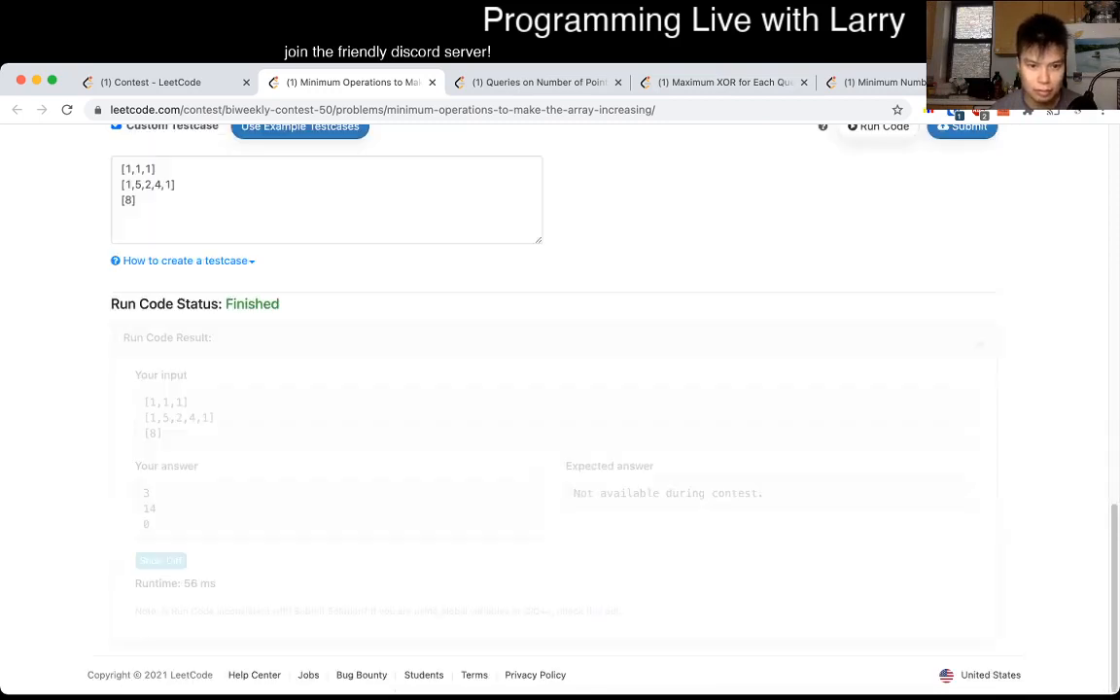
{"action": "scroll", "scroll_direction": "down", "scroll_amount": 3}
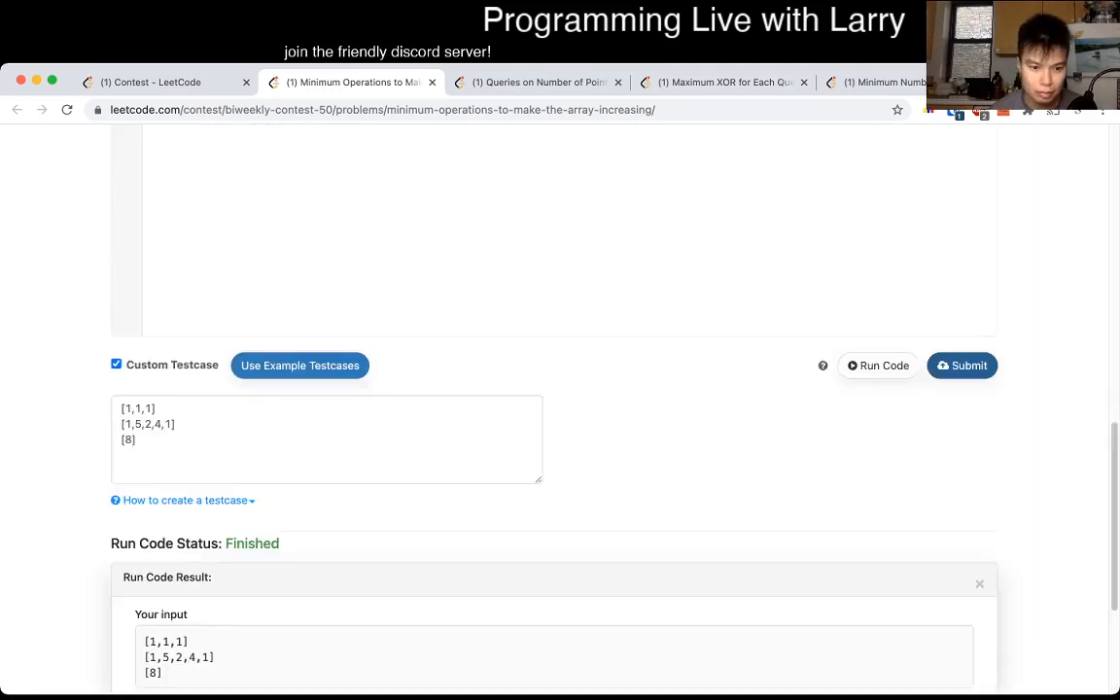
{"action": "left_click", "coordinate": [967, 365]}
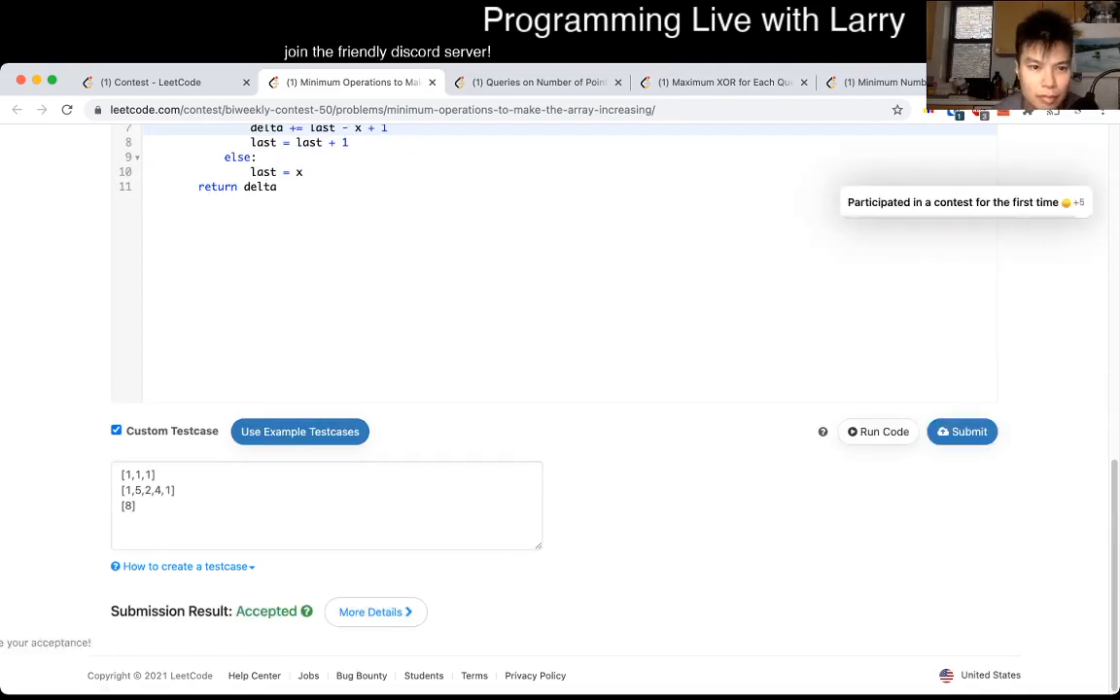